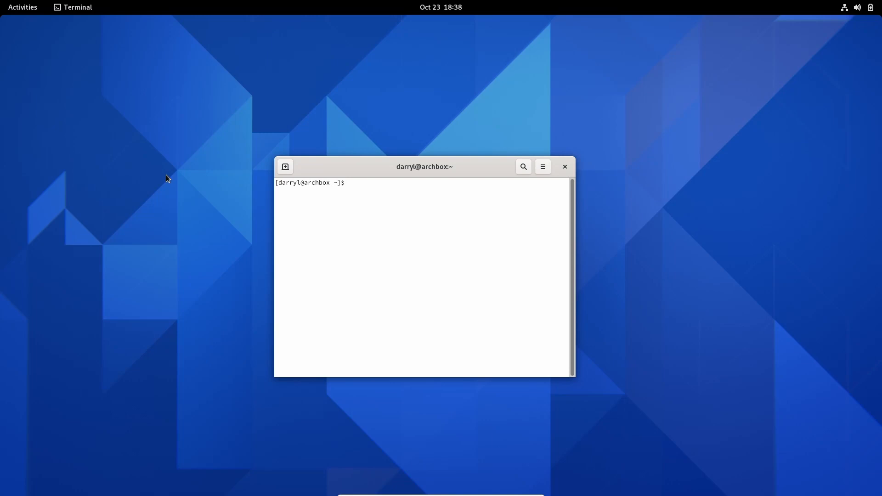
Step: Begin typing the sudo pacman install command at the shell prompt
{"action": "type", "text": "pacman -"}
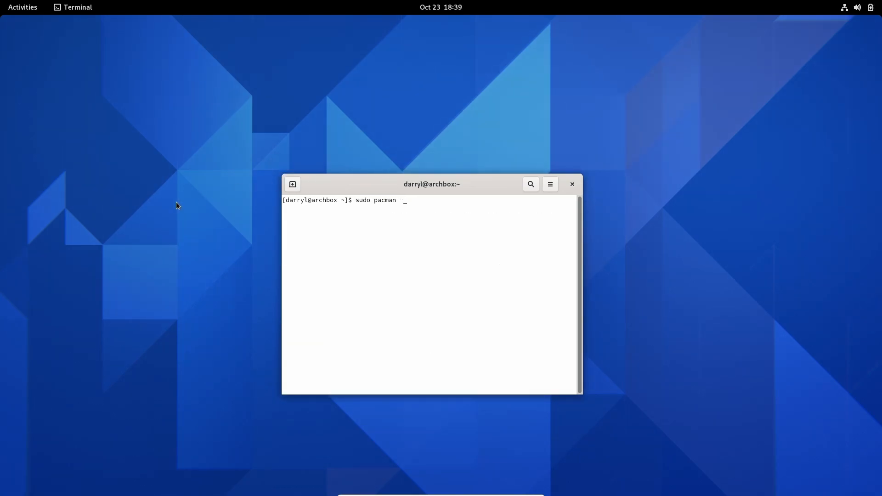
Step: Run 'sudo pacman -S code' and confirm with y to install code and dependencies
{"action": "type", "text": "S cod"}
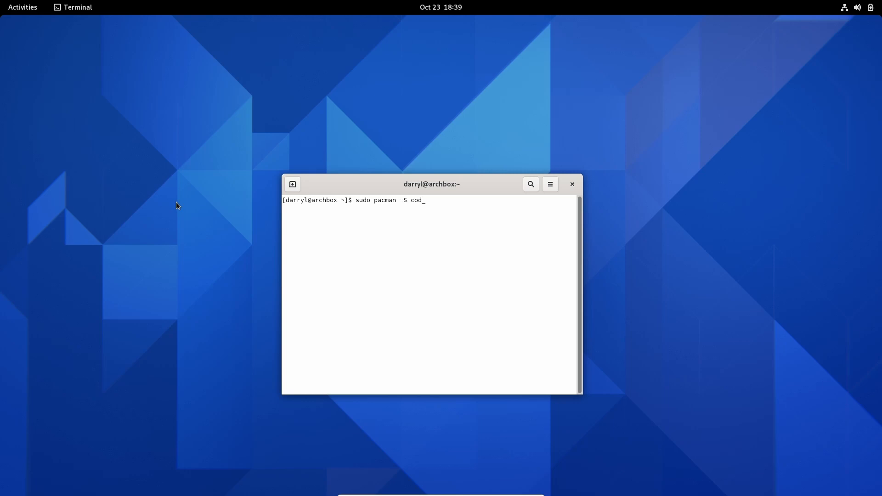
{"action": "key", "text": "Return"}
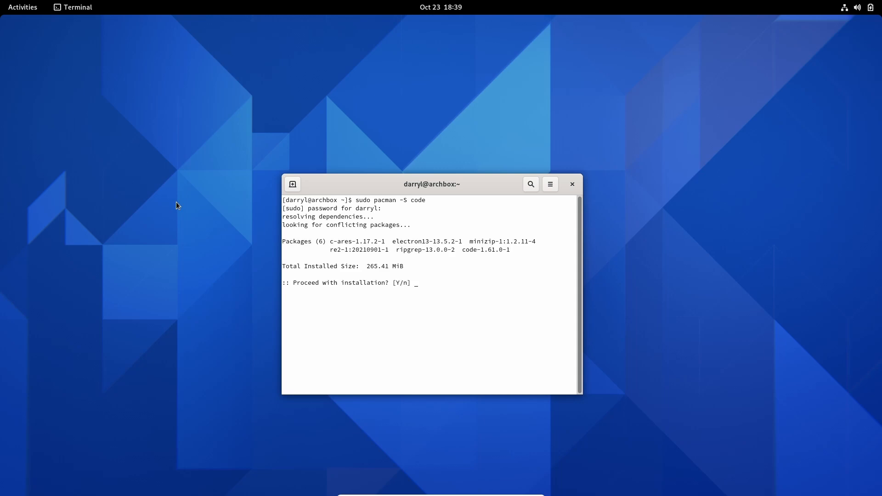
{"action": "type", "text": "y"}
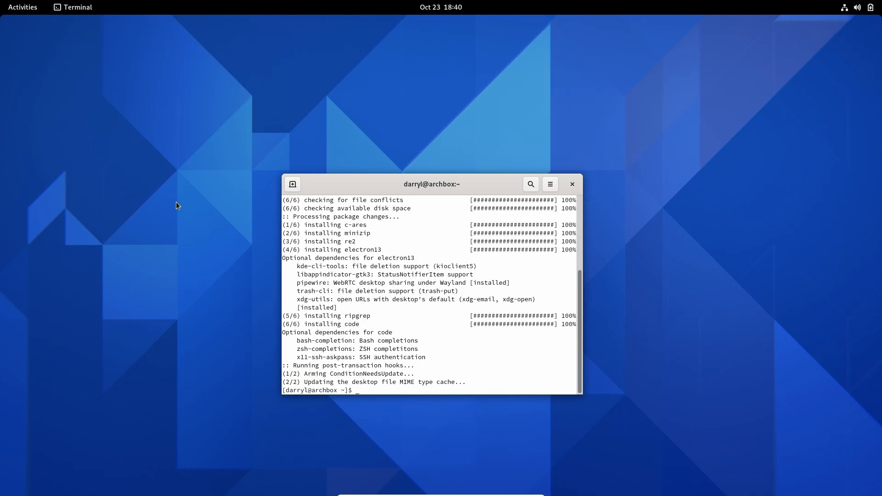
{"action": "mouse_move", "coordinate": [31, 35]}
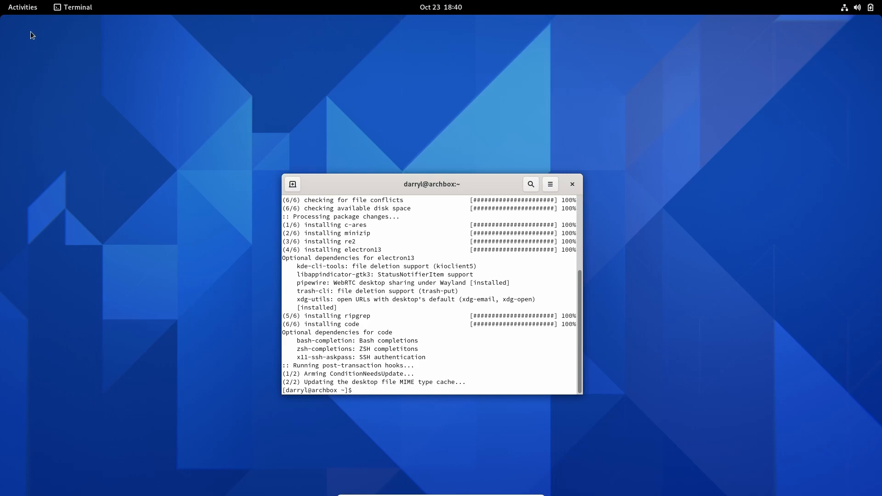
Step: Launch Code - OSS and check its version 1.61.0 in Help > About
{"action": "left_click", "coordinate": [555, 466]}
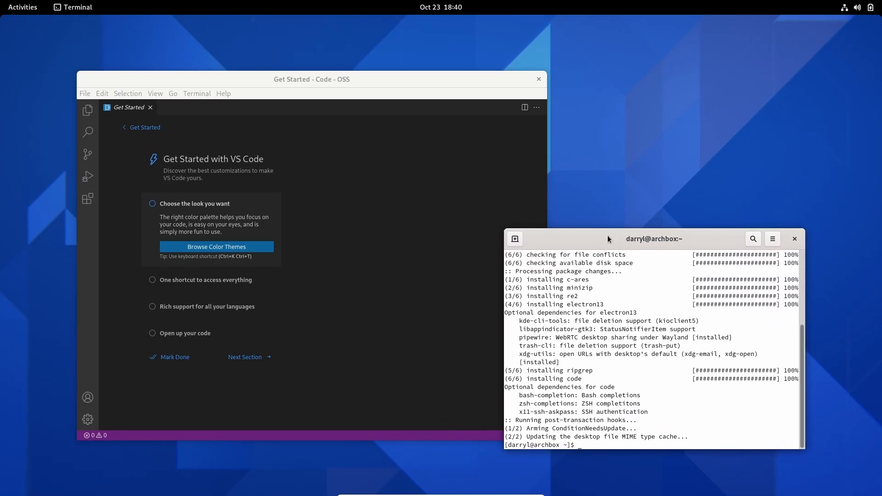
{"action": "left_click", "coordinate": [223, 93]}
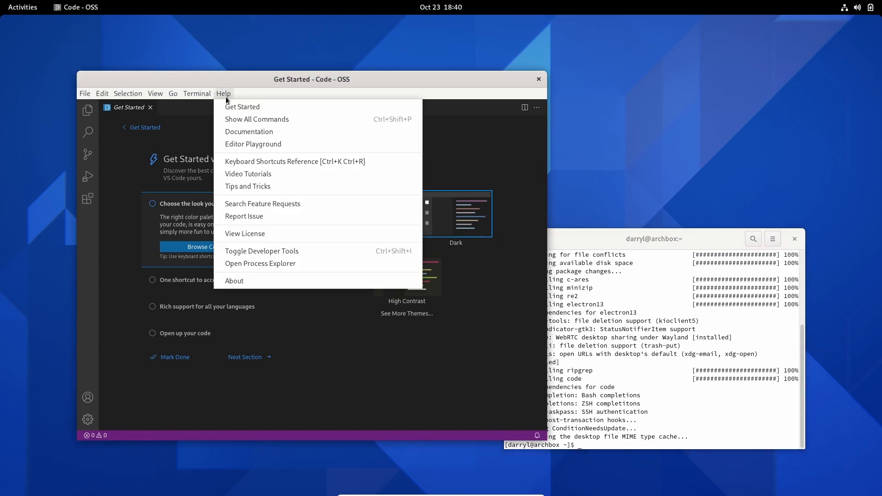
{"action": "left_click", "coordinate": [234, 280]}
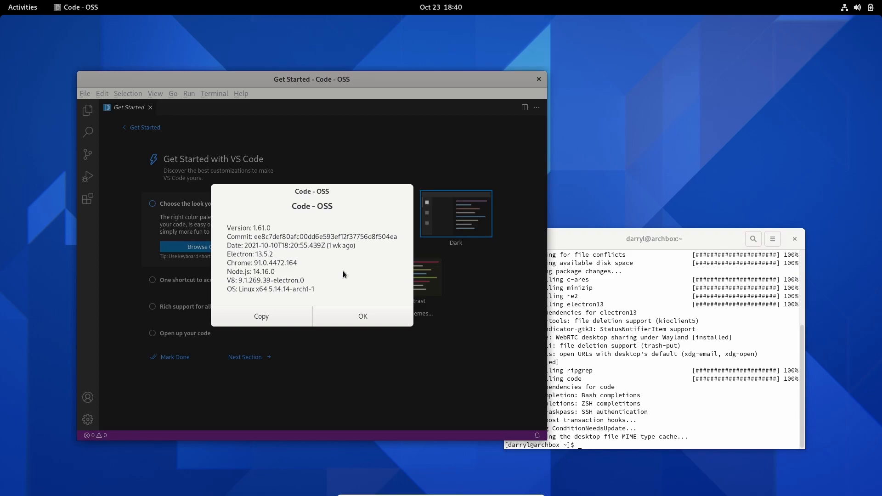
{"action": "left_click", "coordinate": [362, 315]}
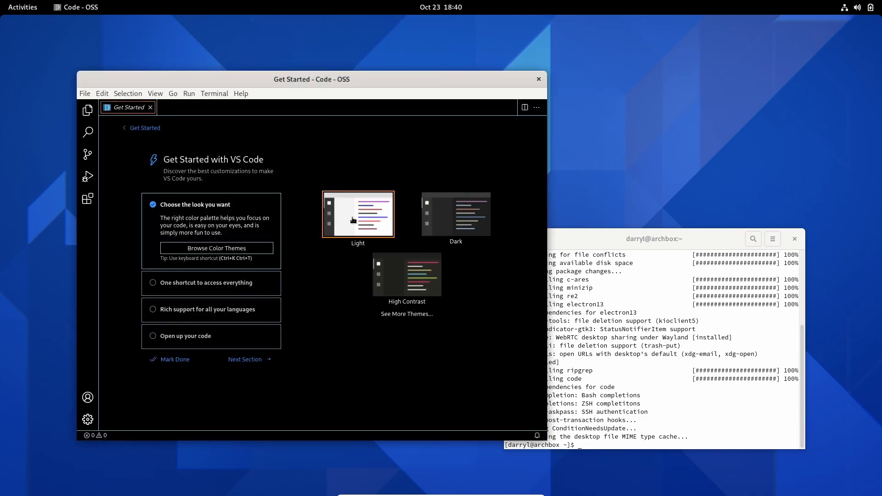
Step: Choose the Dark theme, page through Fundamentals and Productivity sections, and mark the walkthrough done
{"action": "left_click", "coordinate": [454, 214]}
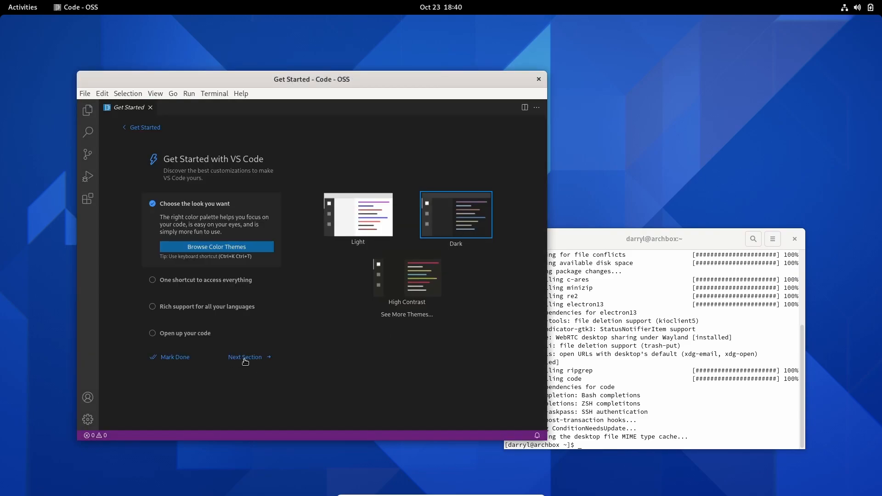
{"action": "left_click", "coordinate": [245, 358]}
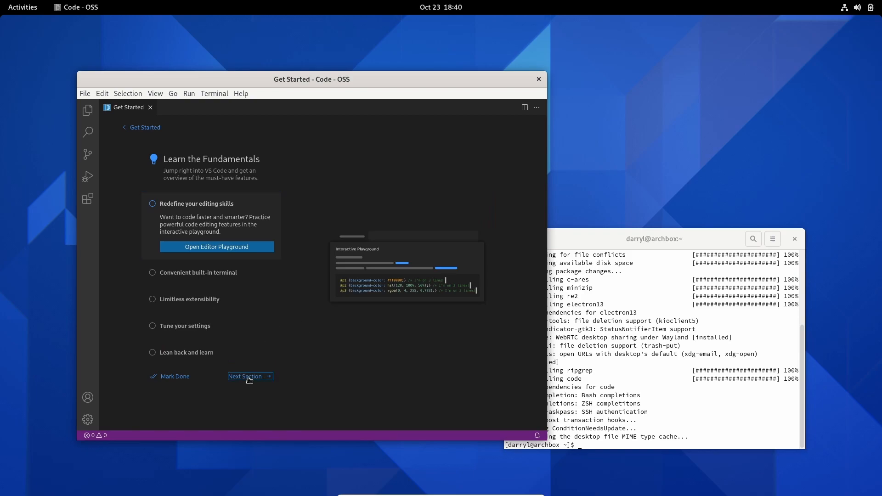
{"action": "left_click", "coordinate": [246, 376]}
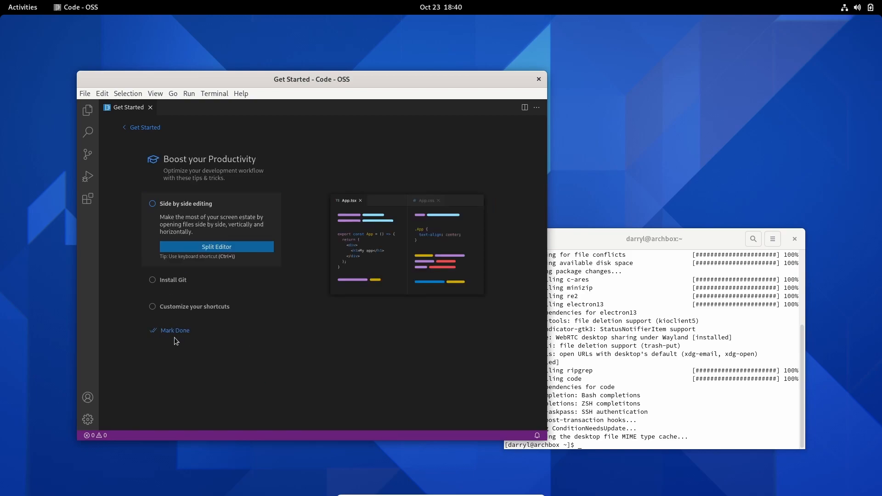
{"action": "left_click", "coordinate": [214, 93]}
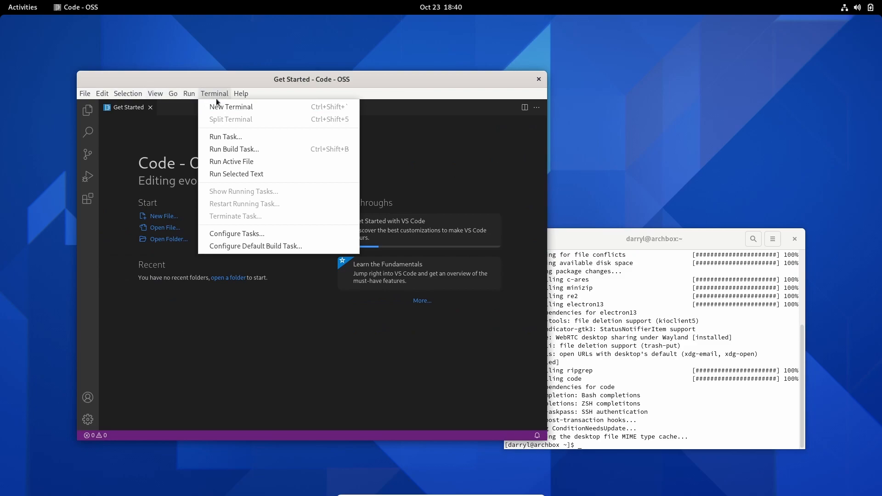
Step: Open a new integrated terminal and start typing neofetch at its bash prompt
{"action": "left_click", "coordinate": [231, 107]}
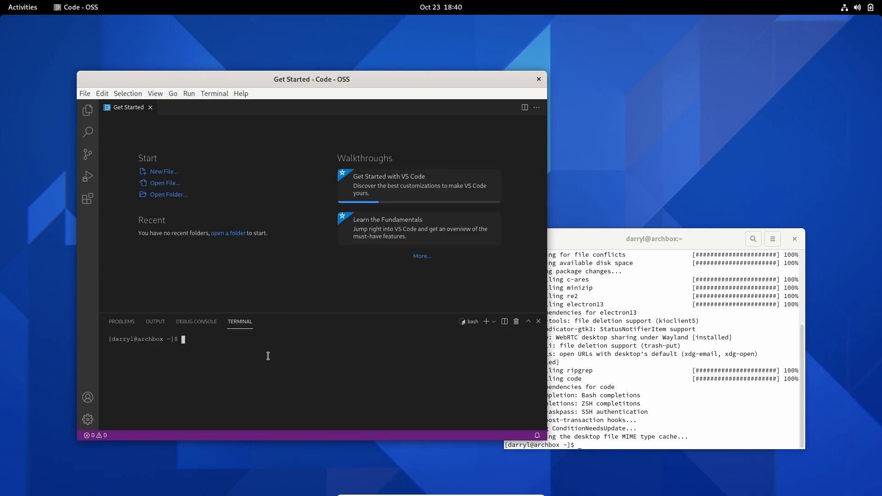
{"action": "type", "text": "nofetc"}
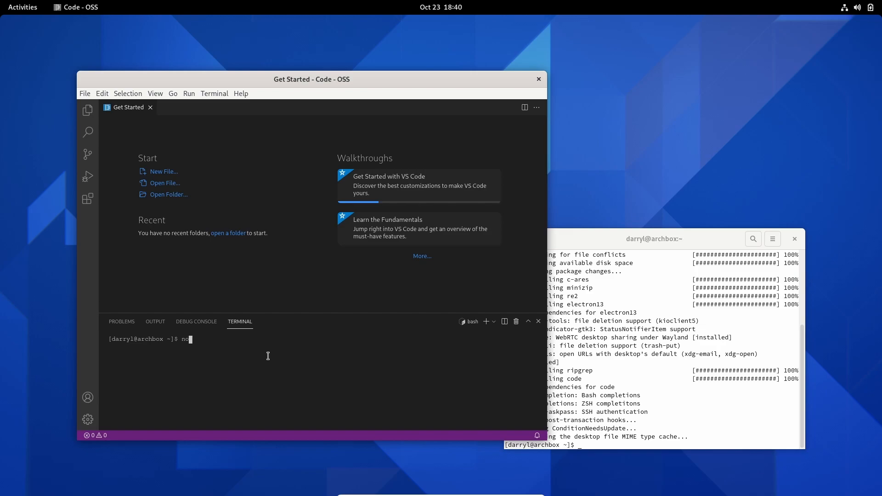
{"action": "type", "text": "eofet"}
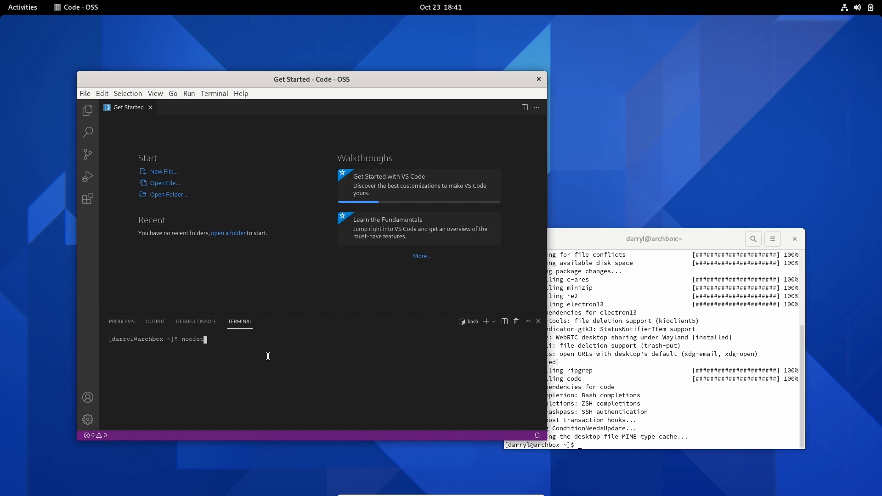